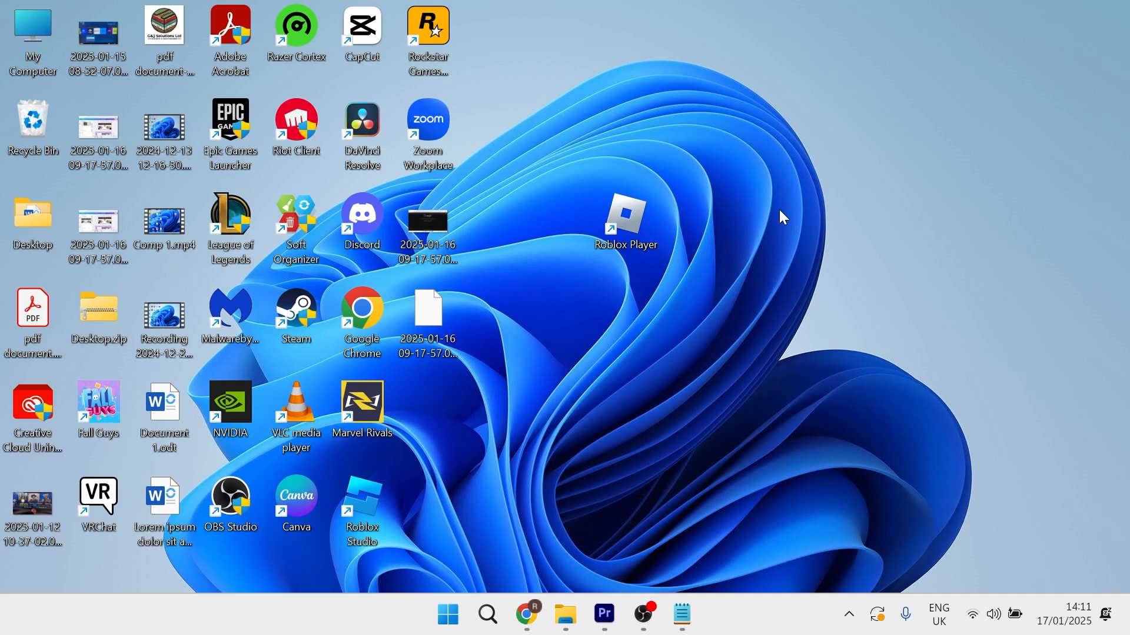
pyautogui.moveTo(839, 250)
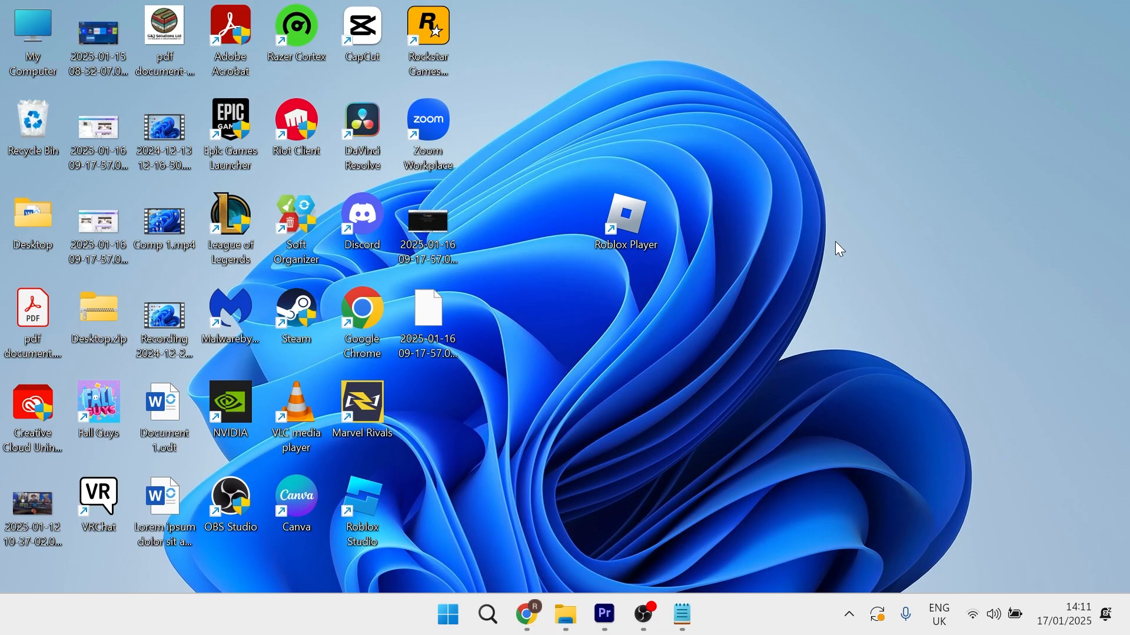
# Launch Settings from Start search and browse Bluetooth & devices down to Printers & scanners.
pyautogui.write('se')
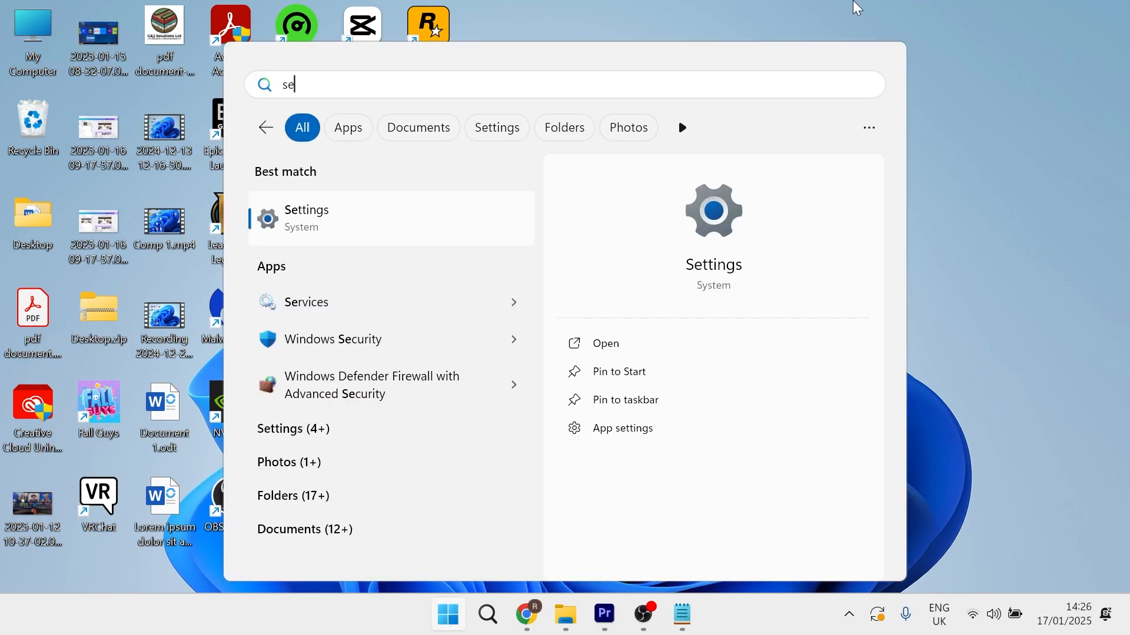
pyautogui.write('ttings')
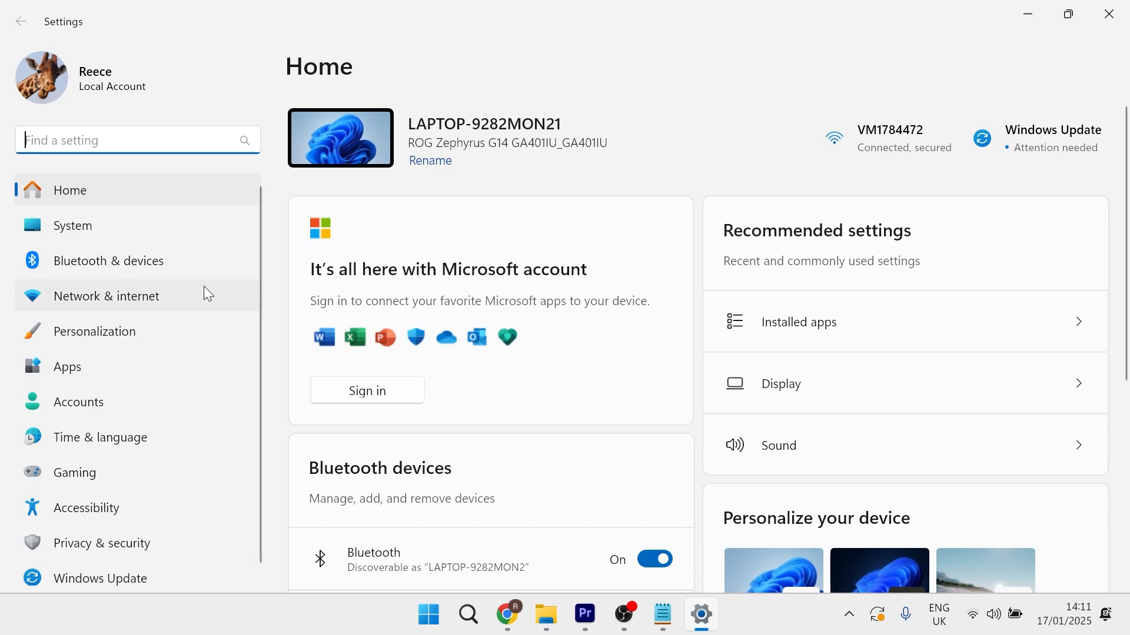
pyautogui.click(109, 260)
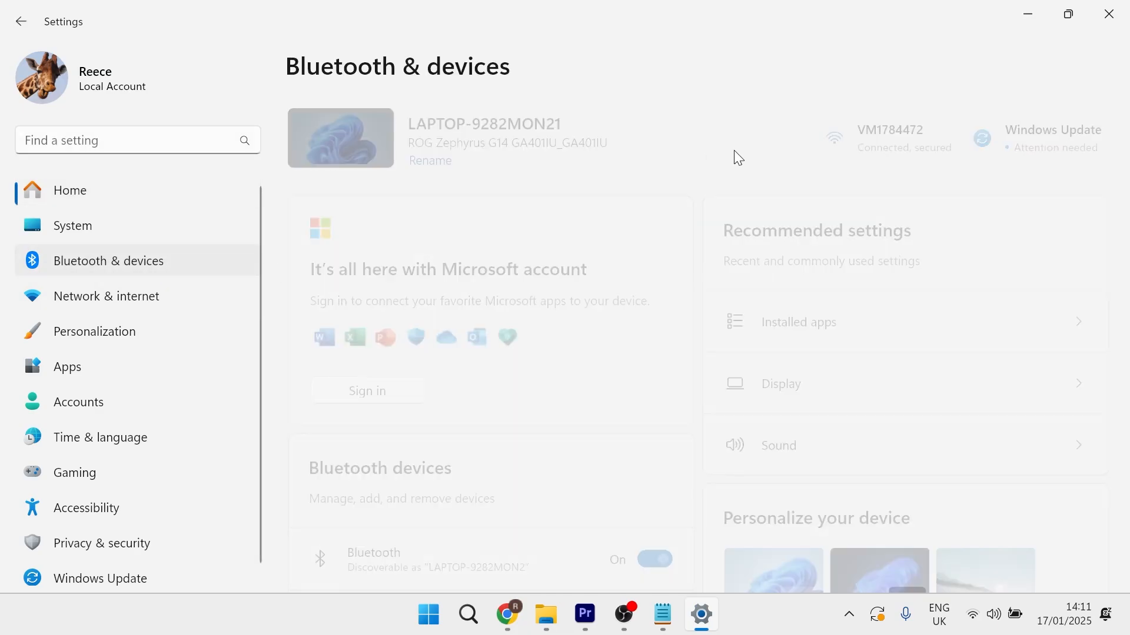
pyautogui.scroll(-3)
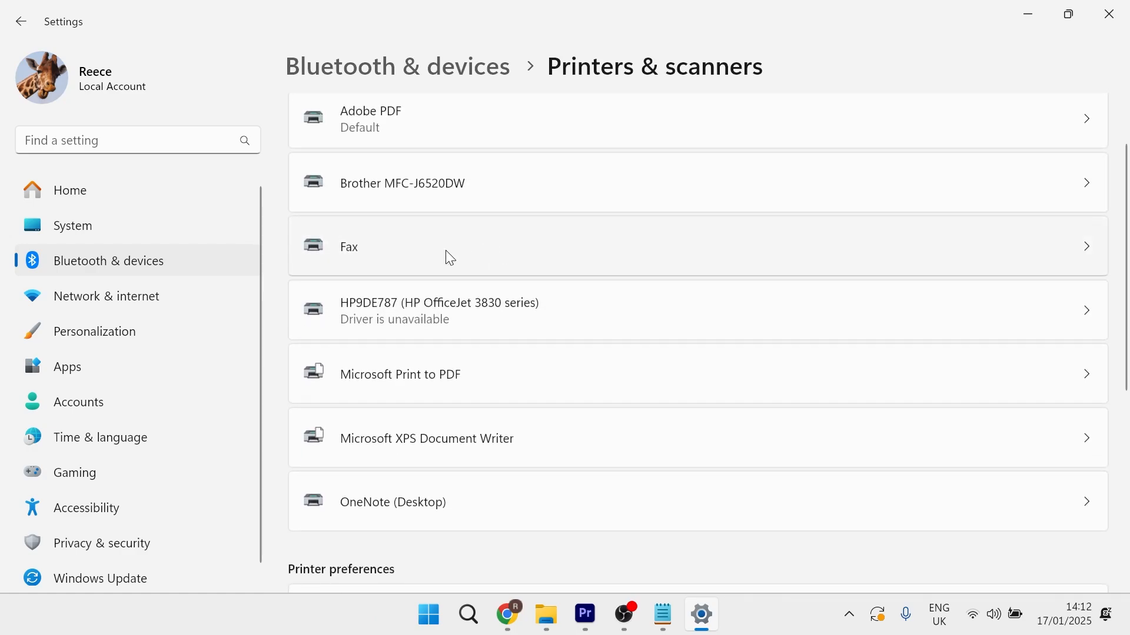
pyautogui.moveTo(400, 255)
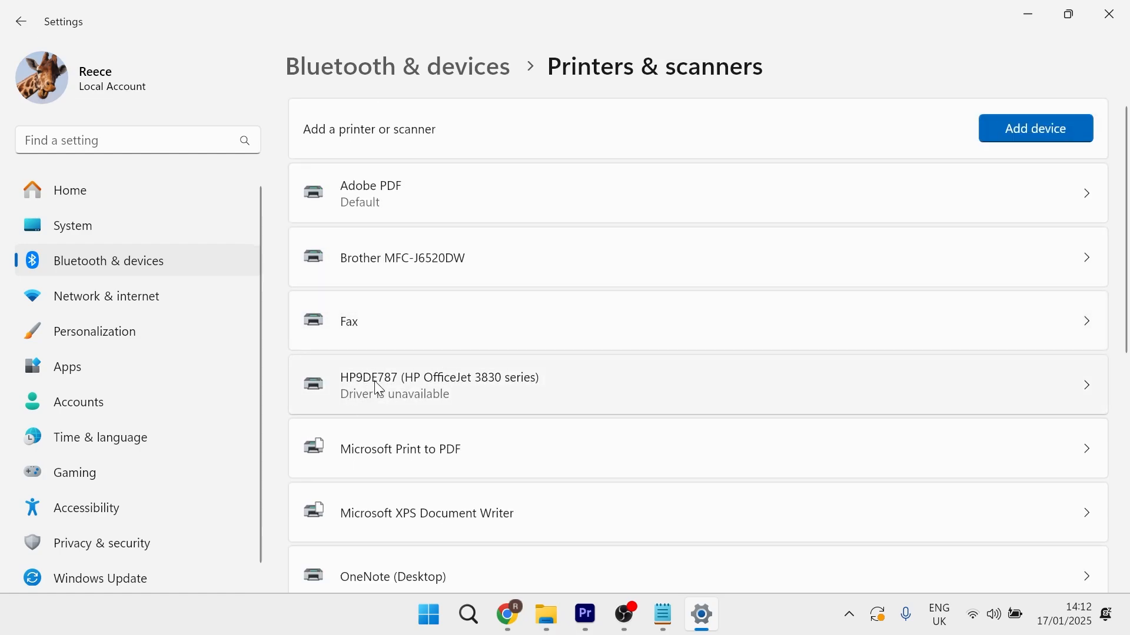
pyautogui.scroll(-3)
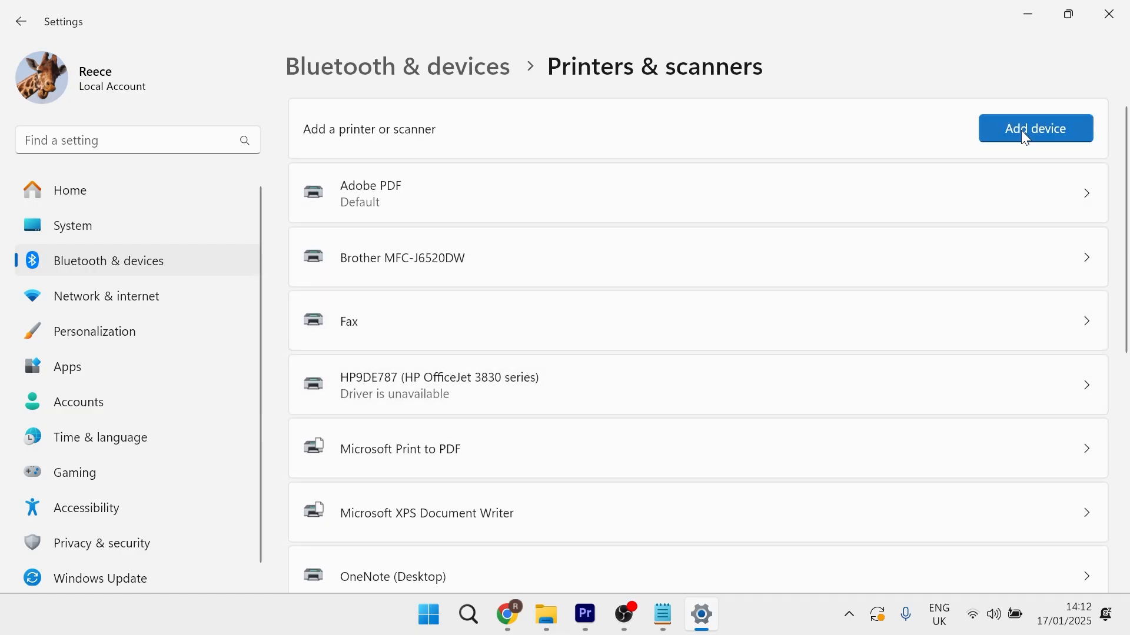
# Scan for printers, add the discovered HP OfficeJet 3830, and open its settings page.
pyautogui.click(1034, 128)
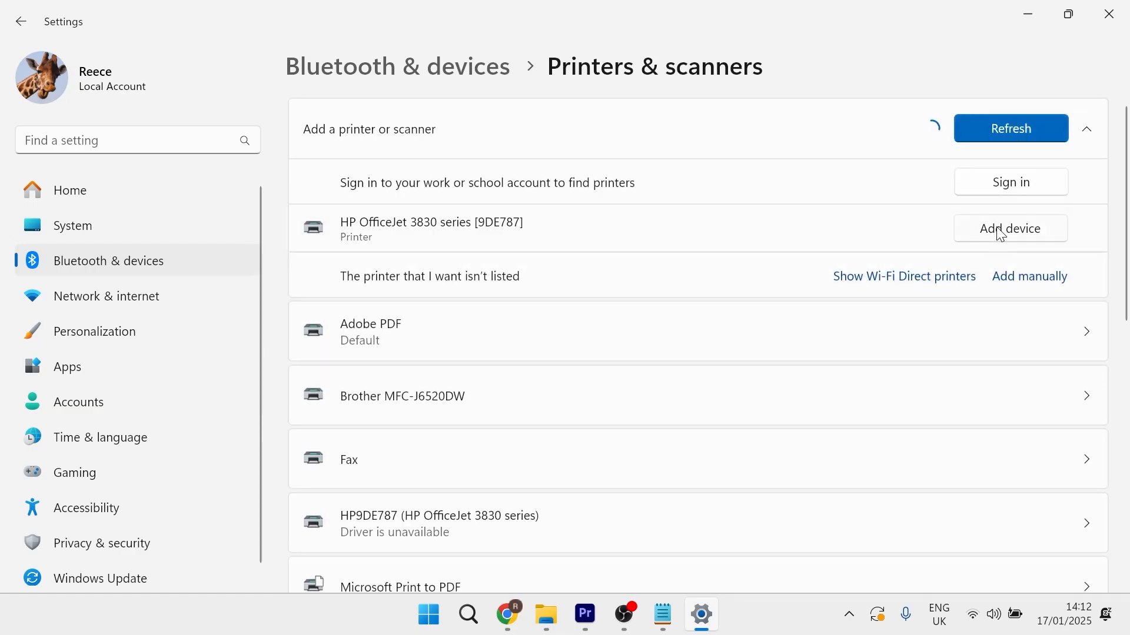
pyautogui.click(1009, 229)
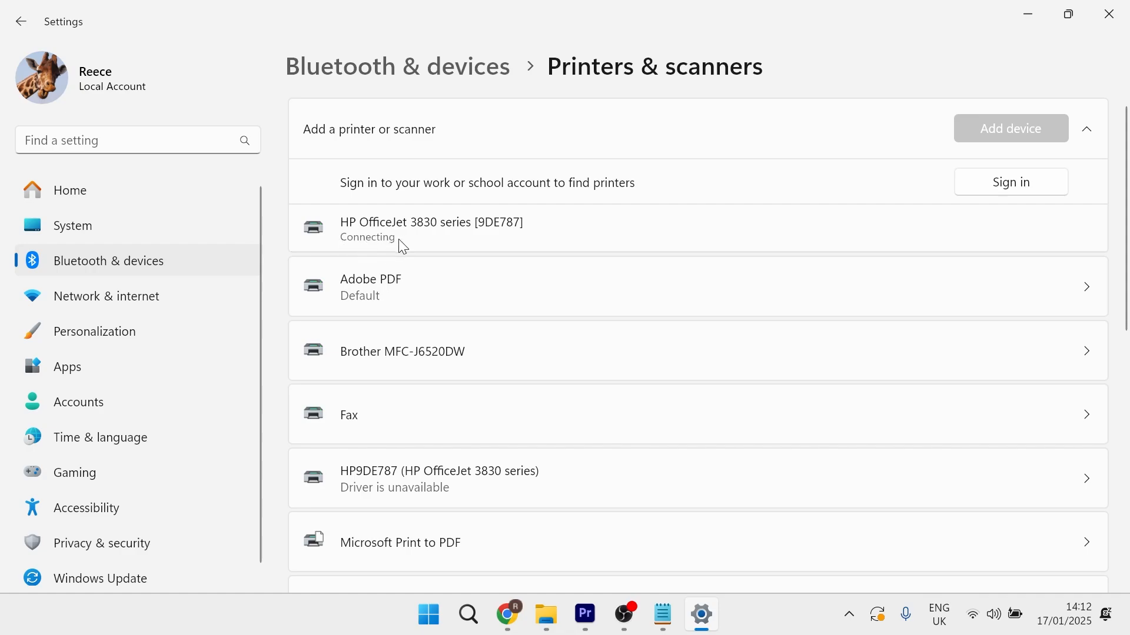
pyautogui.scroll(-3)
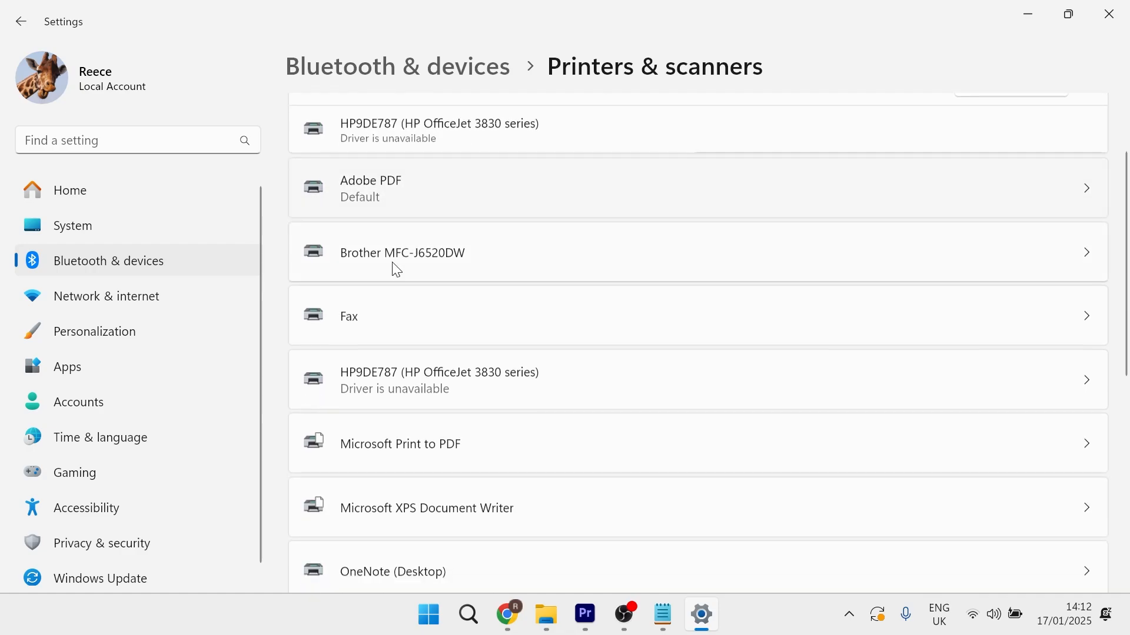
pyautogui.scroll(-3)
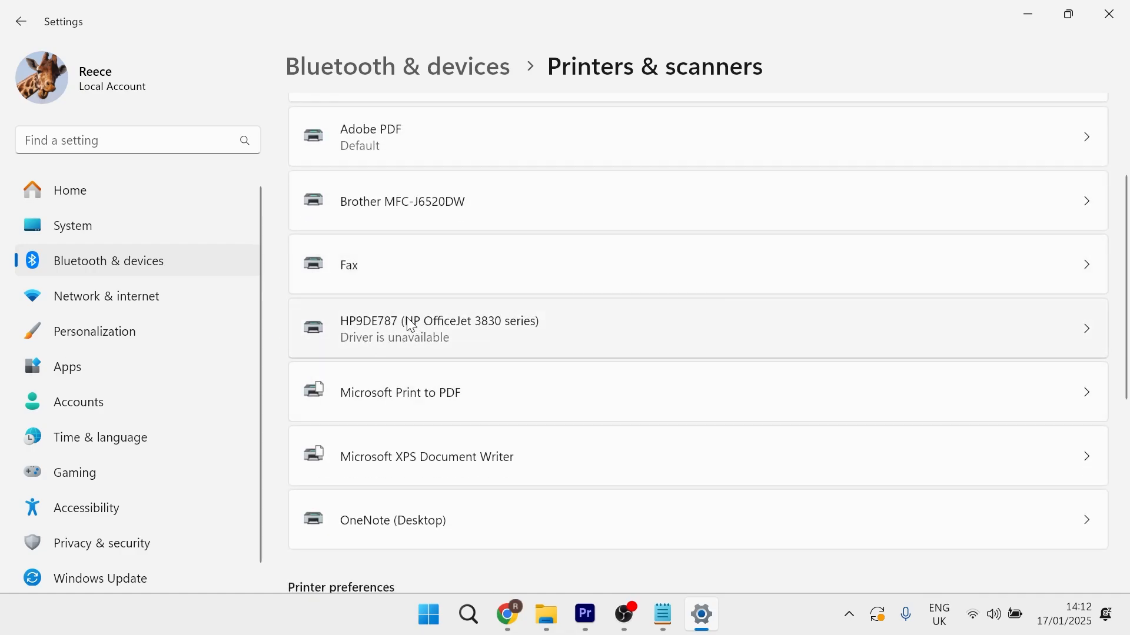
pyautogui.click(440, 328)
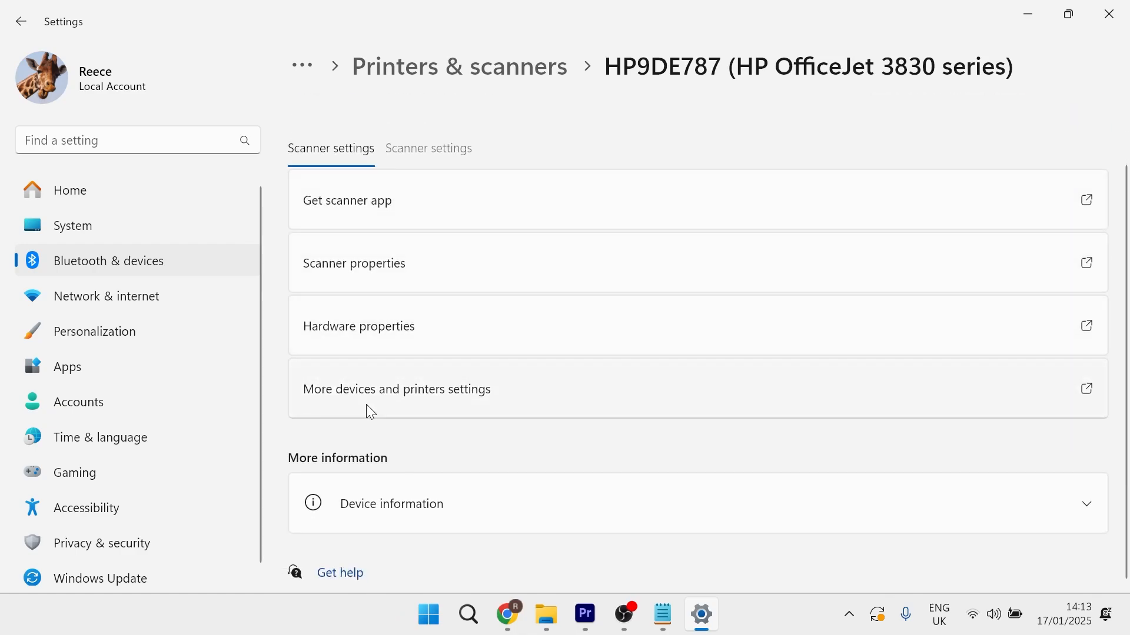
pyautogui.moveTo(481, 347)
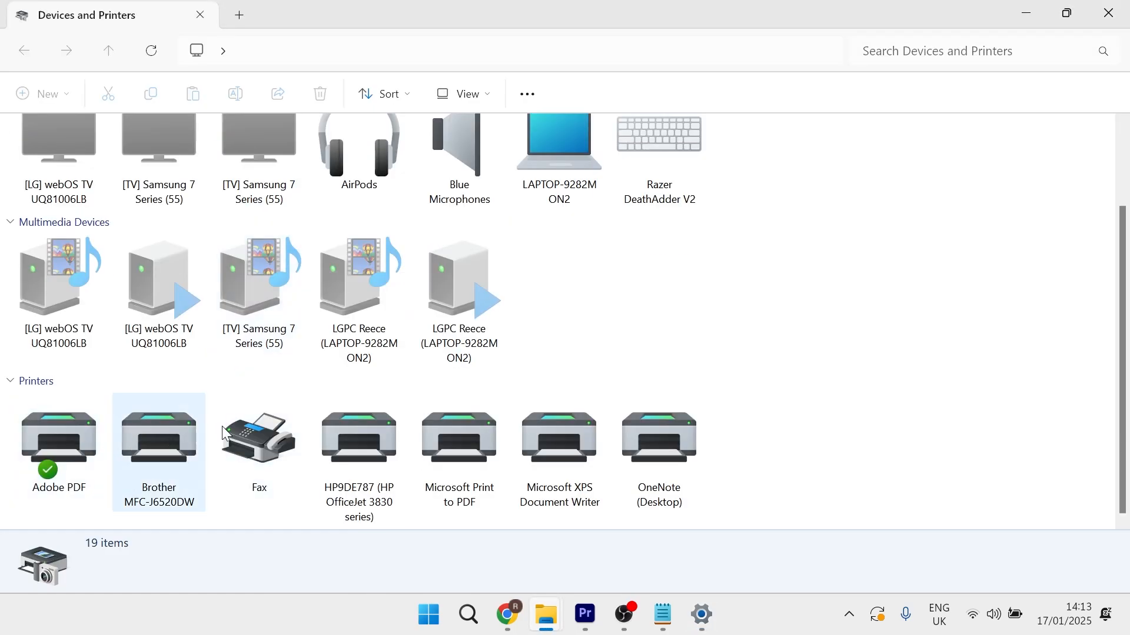
# Open the Adobe PDF print queue and review its Printer menu options.
pyautogui.doubleClick(58, 437)
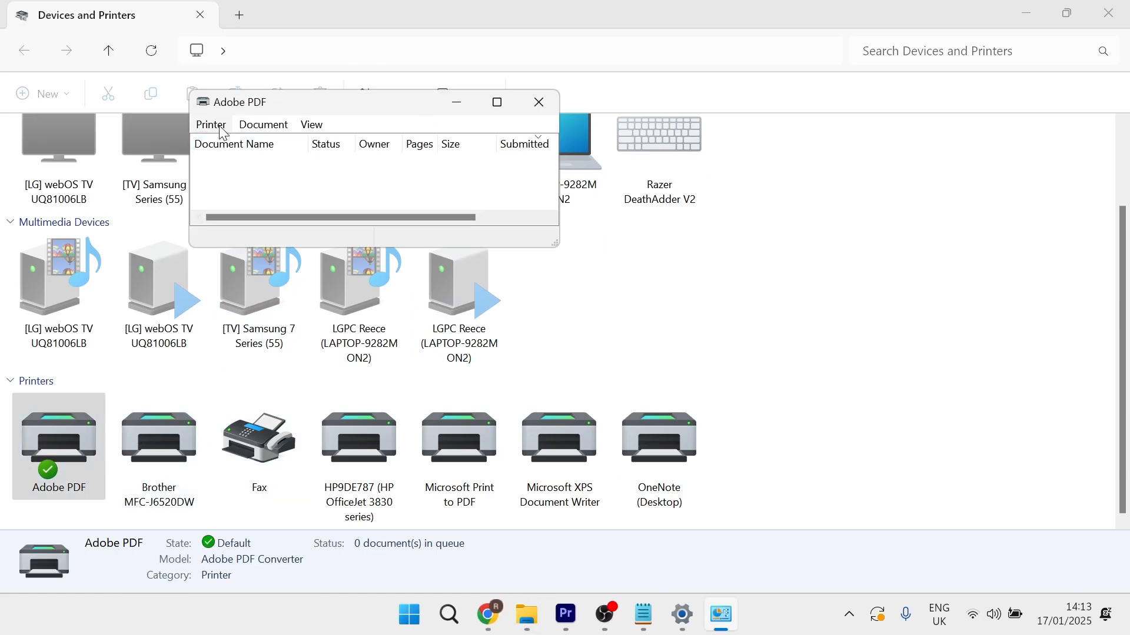
pyautogui.click(211, 124)
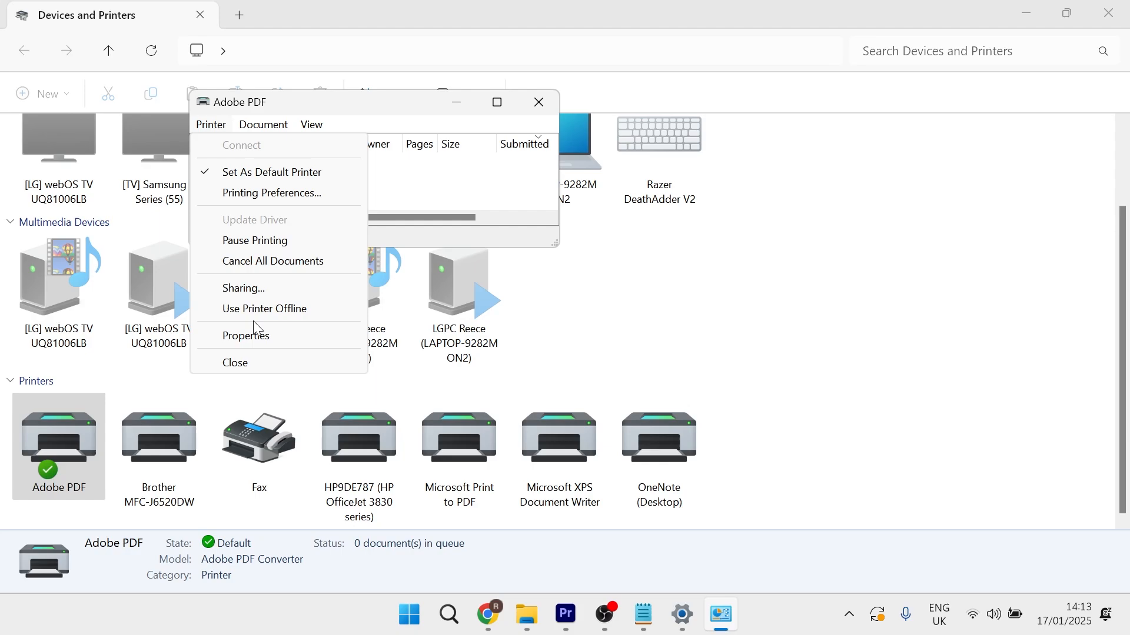
pyautogui.moveTo(264, 309)
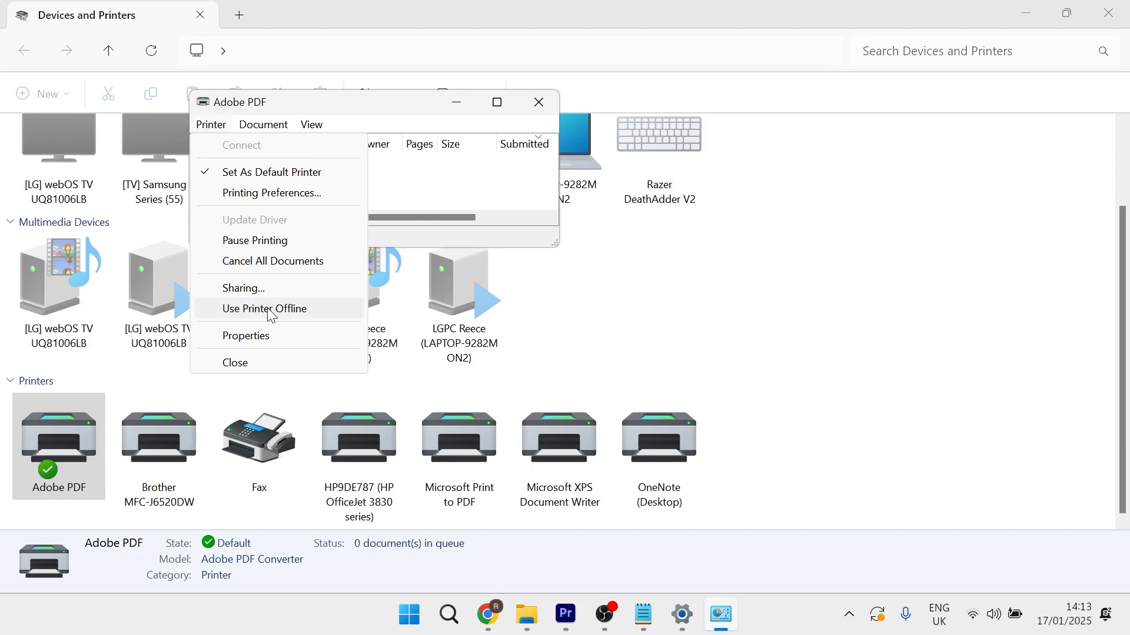
pyautogui.click(263, 309)
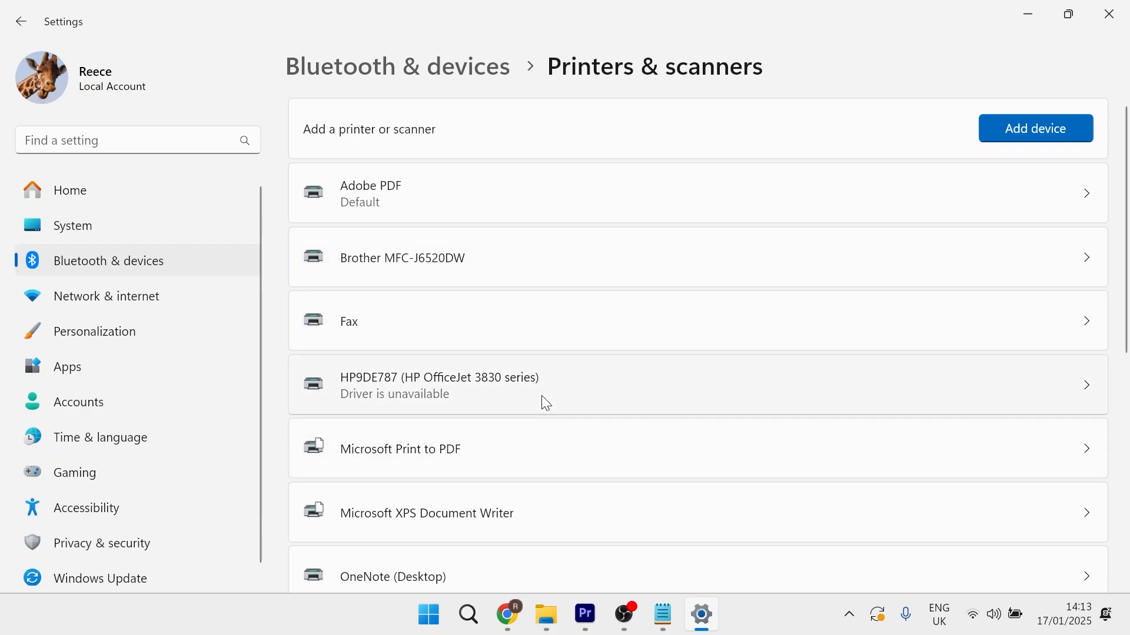
pyautogui.moveTo(553, 385)
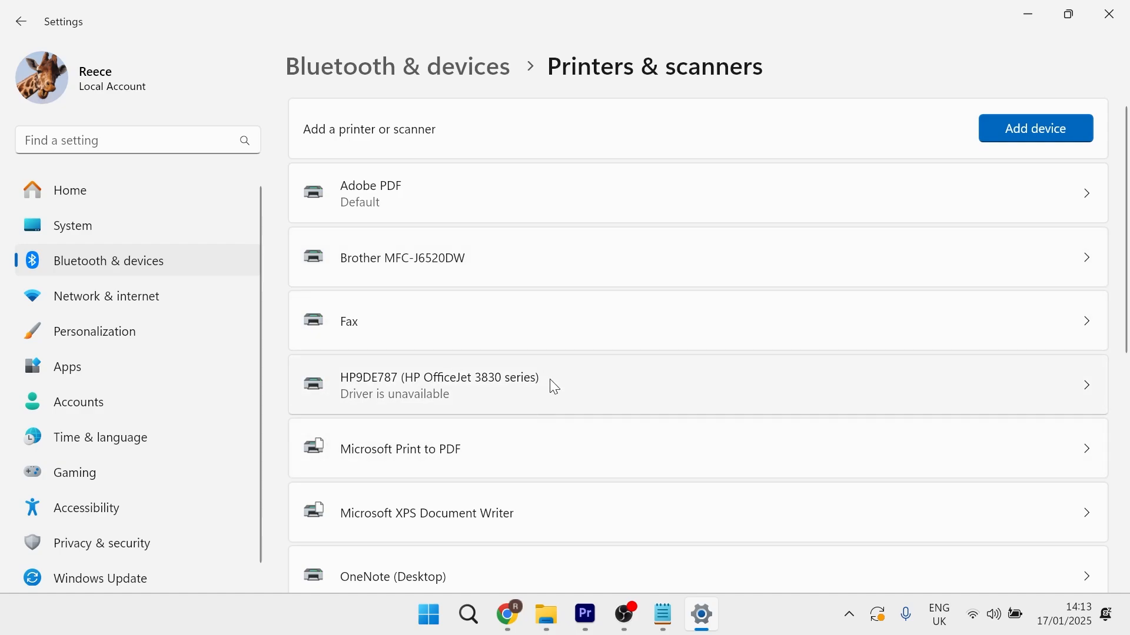
# Close the Printers & scanners settings window.
pyautogui.click(439, 385)
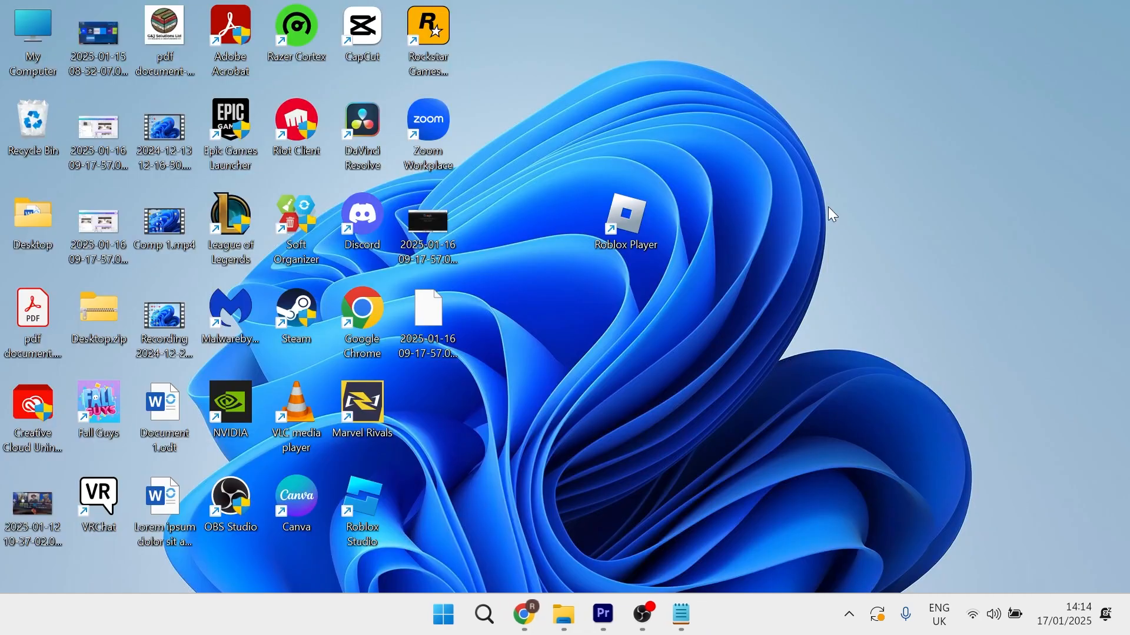
# Search Start for 'services' and launch the Services console.
pyautogui.click(442, 614)
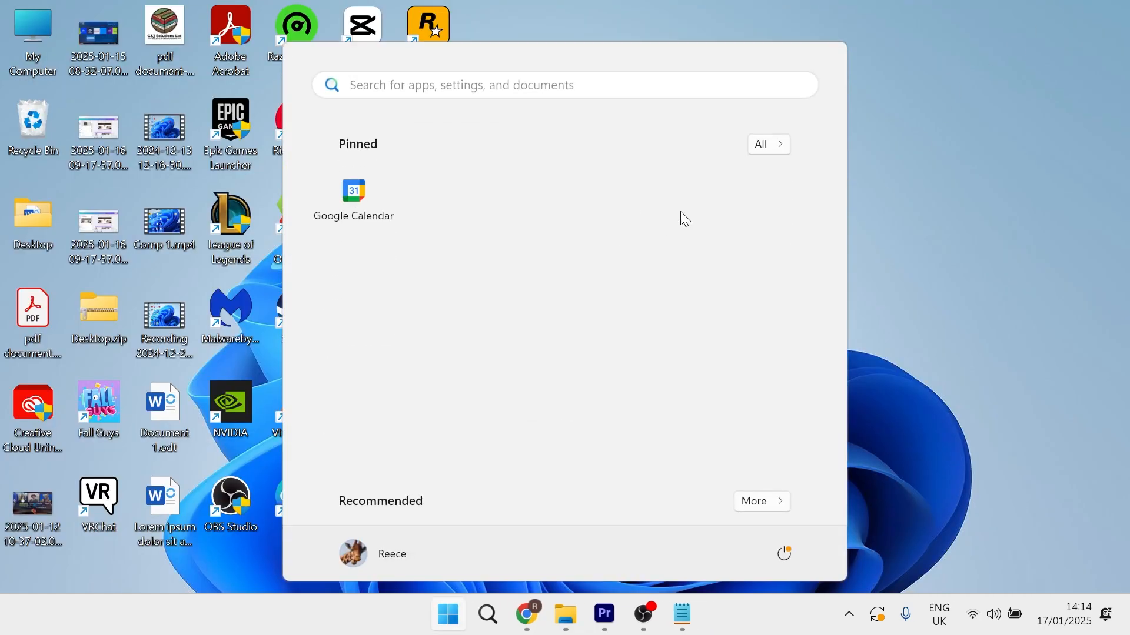
pyautogui.write('services')
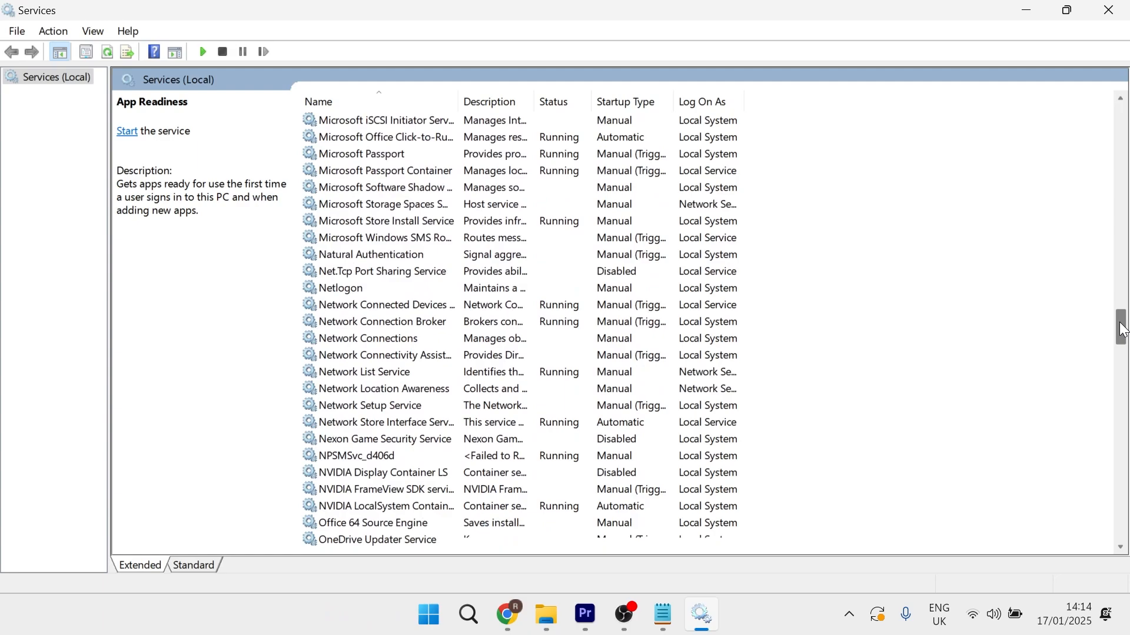
# Find Print Spooler, view its properties, and bring up its actions menu.
pyautogui.scroll(-3)
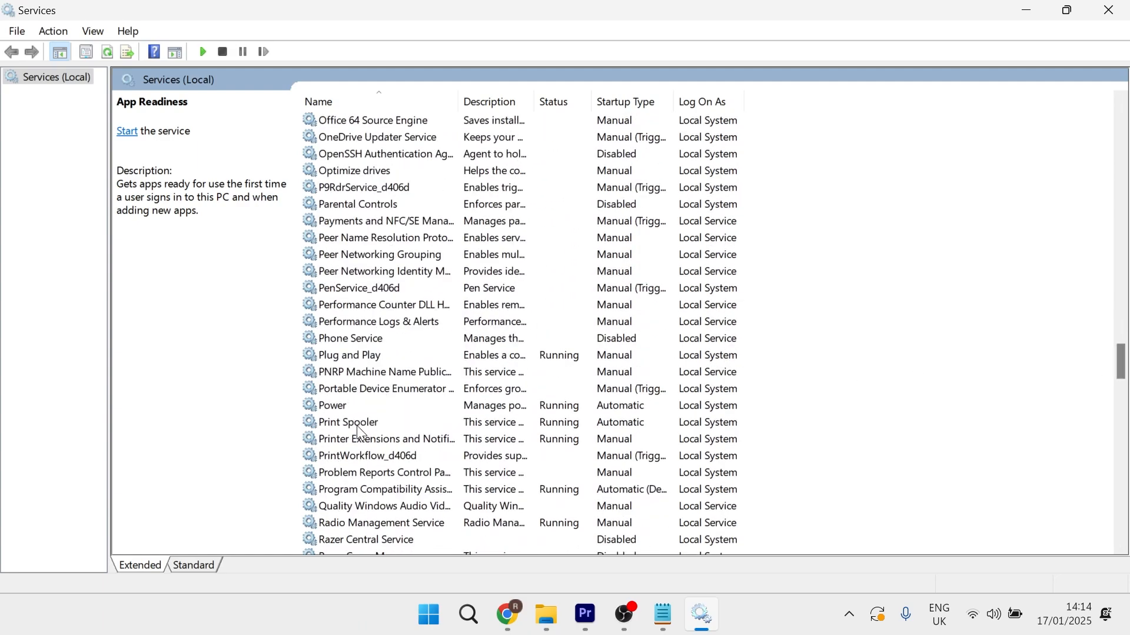
pyautogui.click(347, 421)
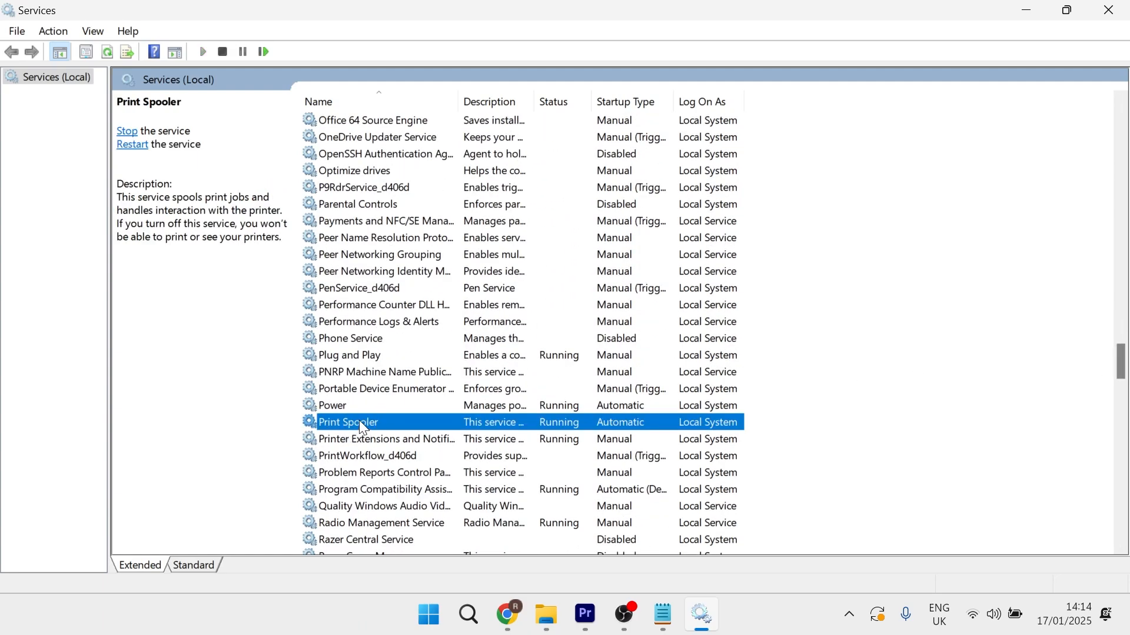
pyautogui.doubleClick(347, 421)
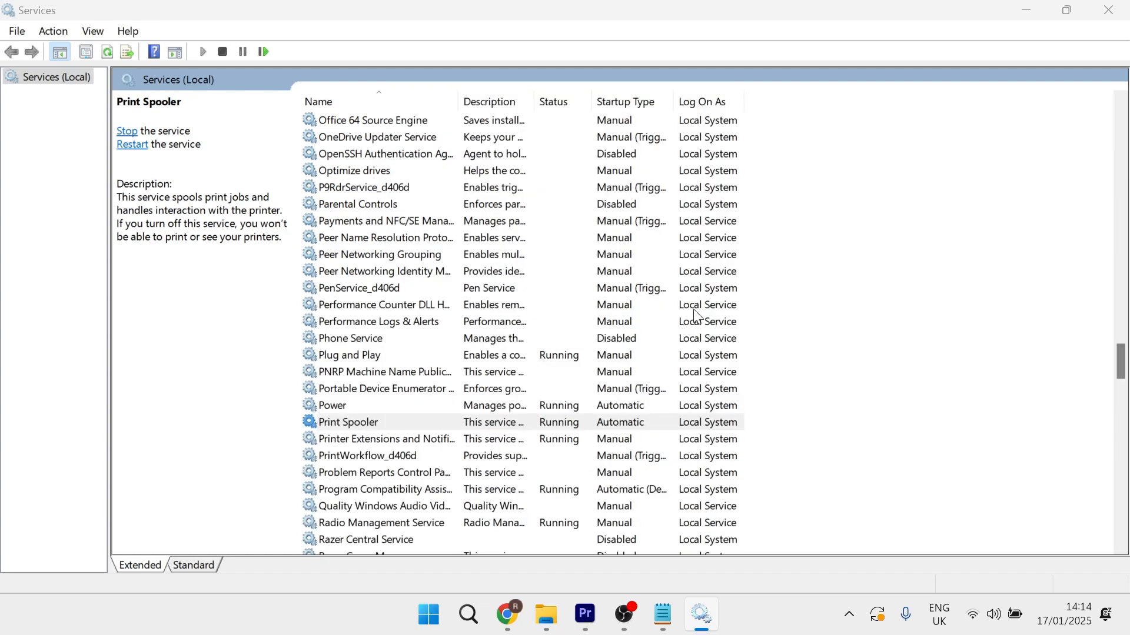
pyautogui.rightClick(347, 421)
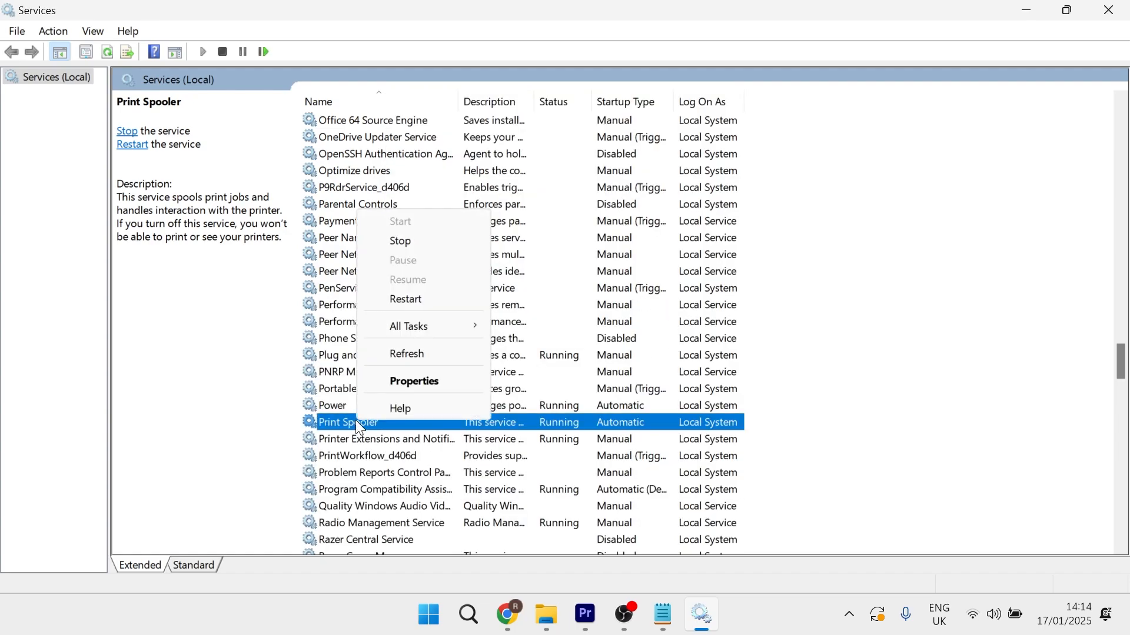
pyautogui.moveTo(405, 298)
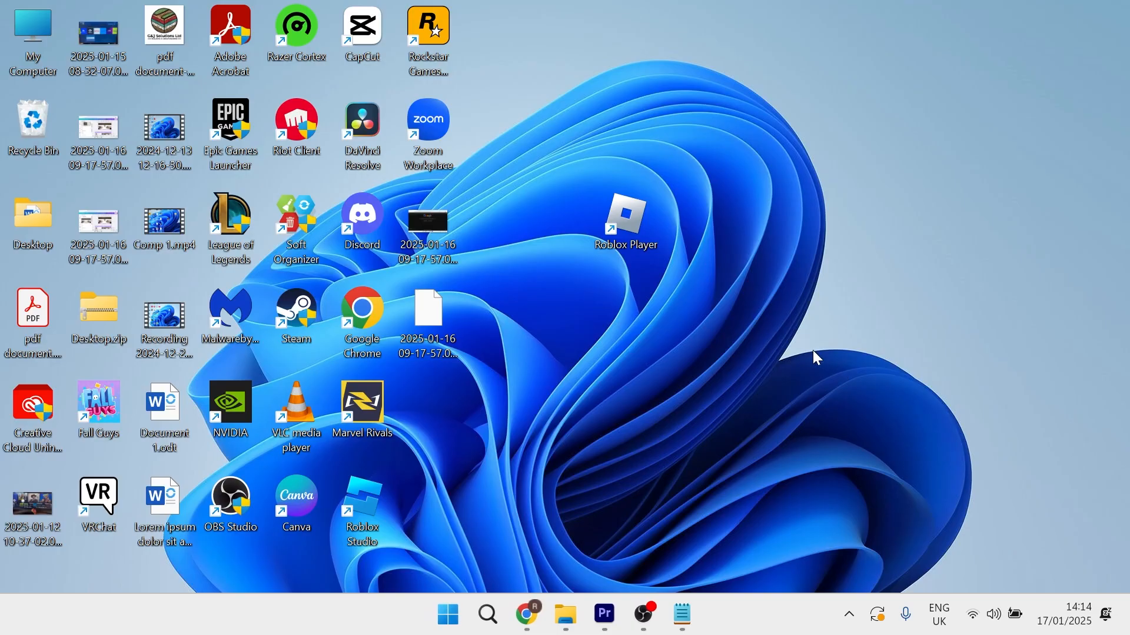
# Reopen Settings and navigate Bluetooth & devices to the HP OfficeJet 3830 printer.
pyautogui.write('settings')
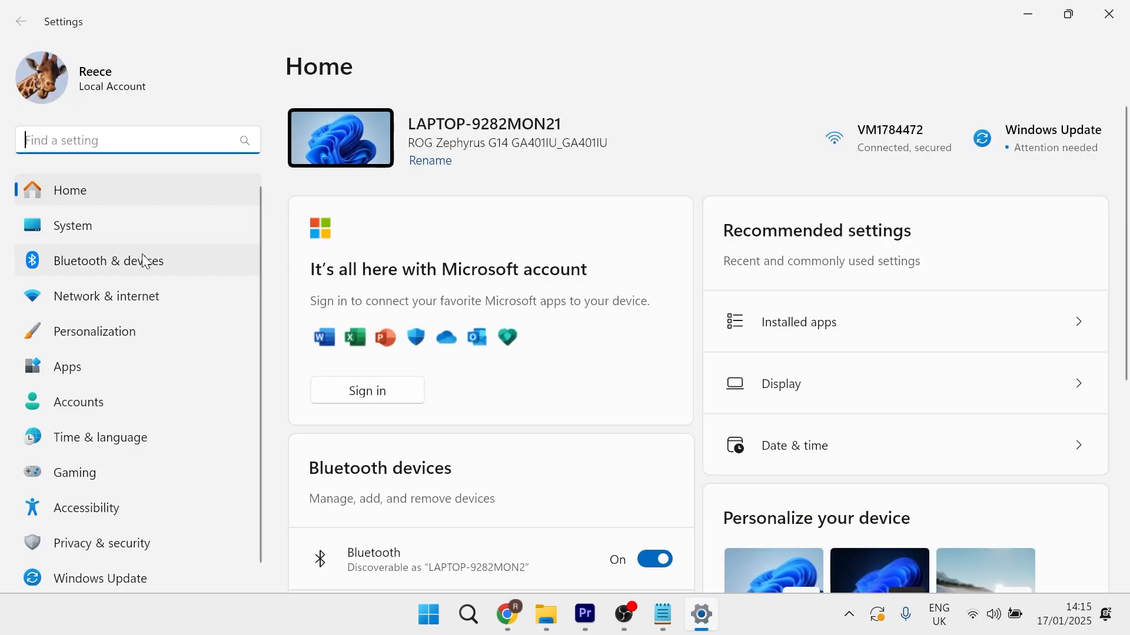
pyautogui.click(108, 260)
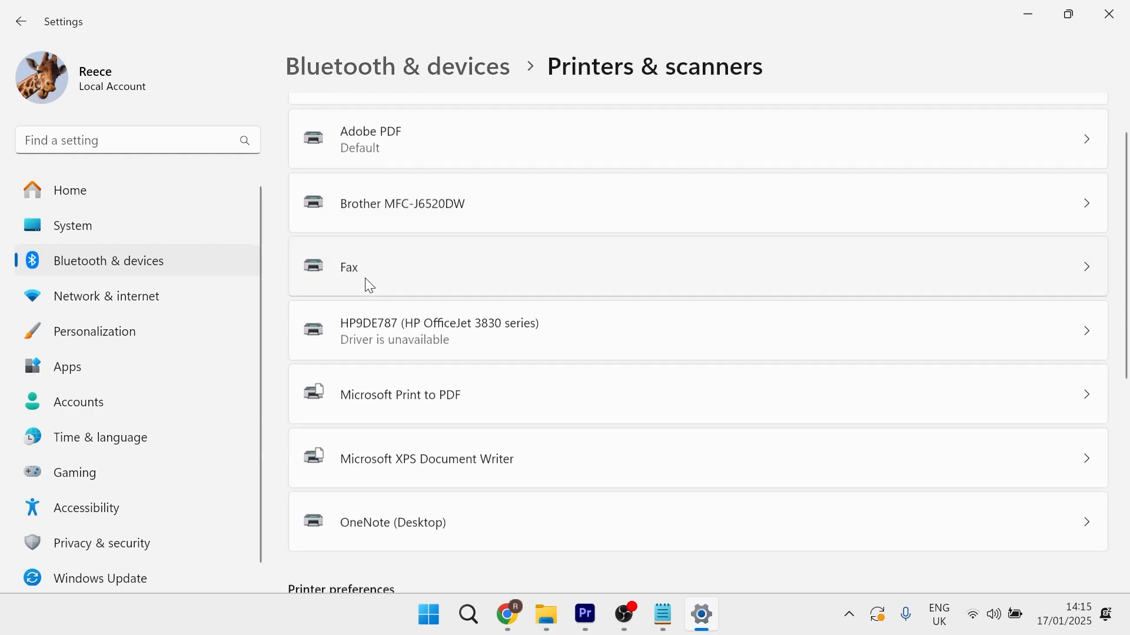
pyautogui.scroll(-3)
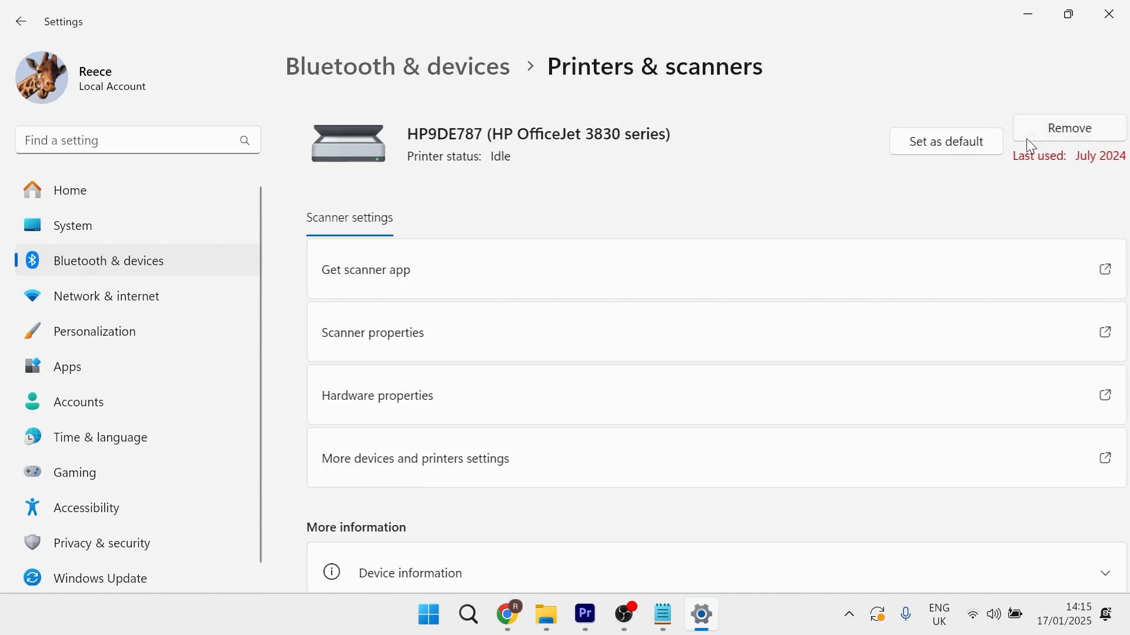
# Remove the HP OfficeJet 3830, add it back until Ready, and close Settings.
pyautogui.click(21, 21)
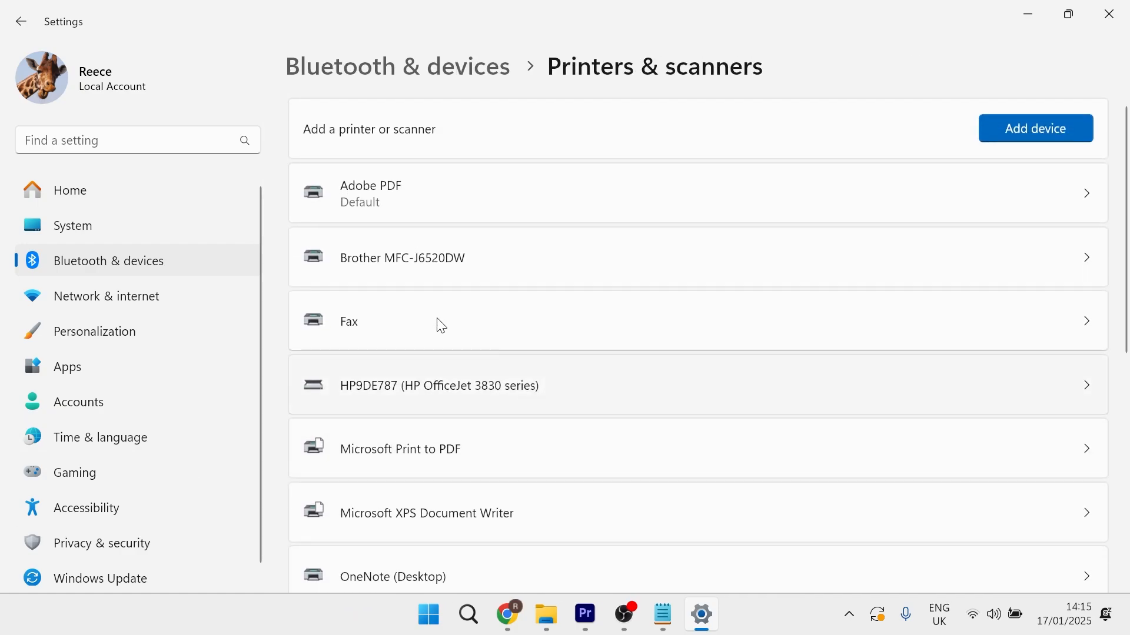
pyautogui.moveTo(904, 105)
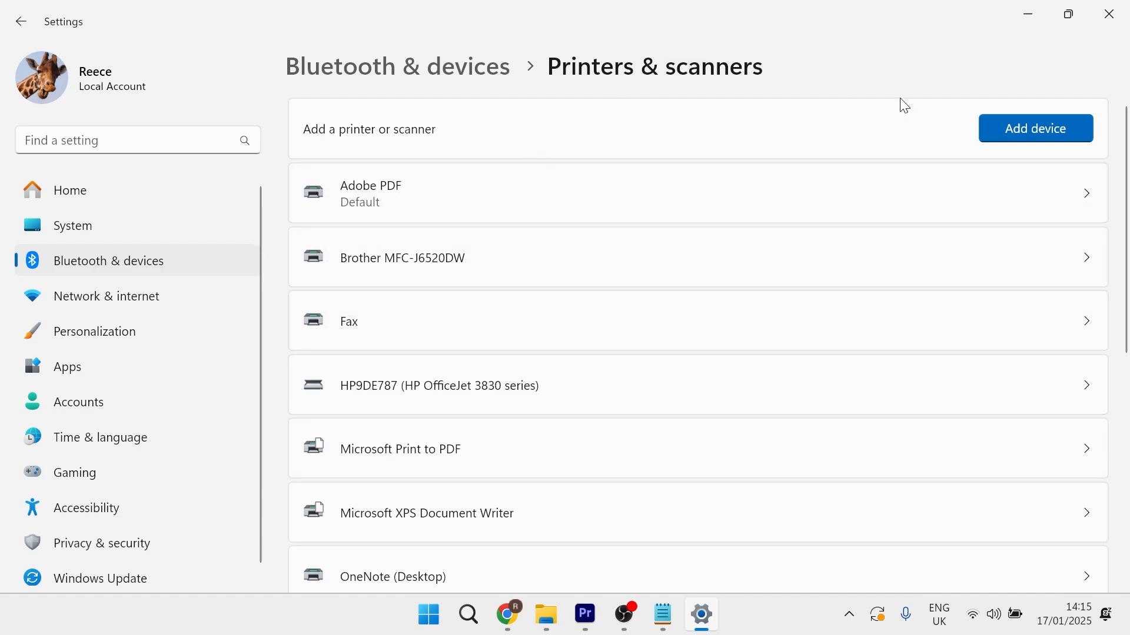
pyautogui.click(1033, 128)
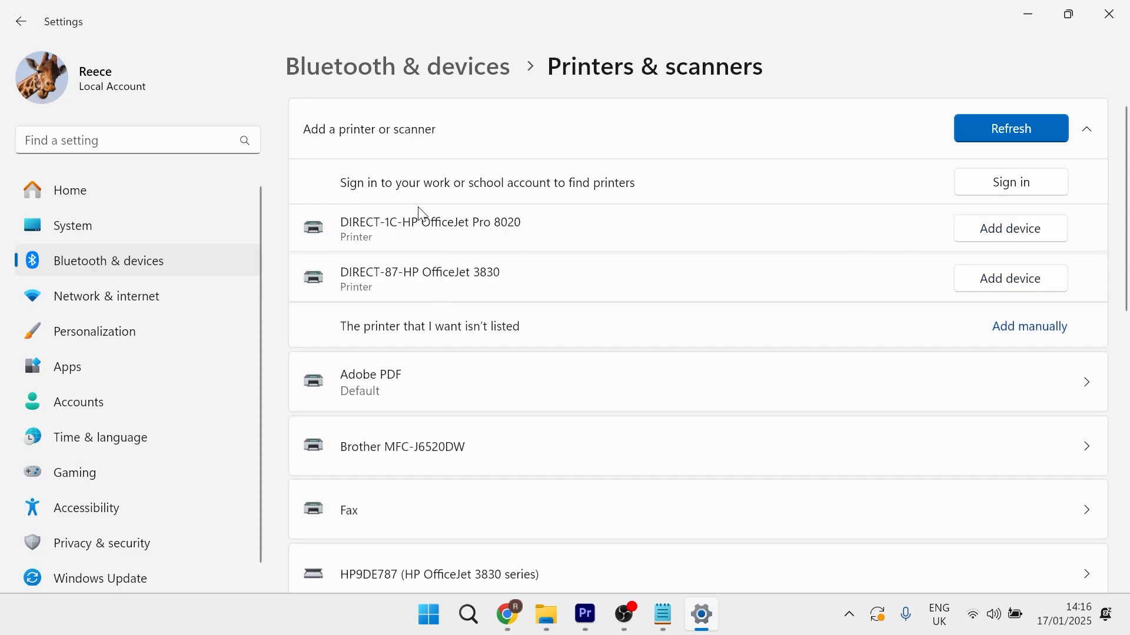
pyautogui.moveTo(1004, 284)
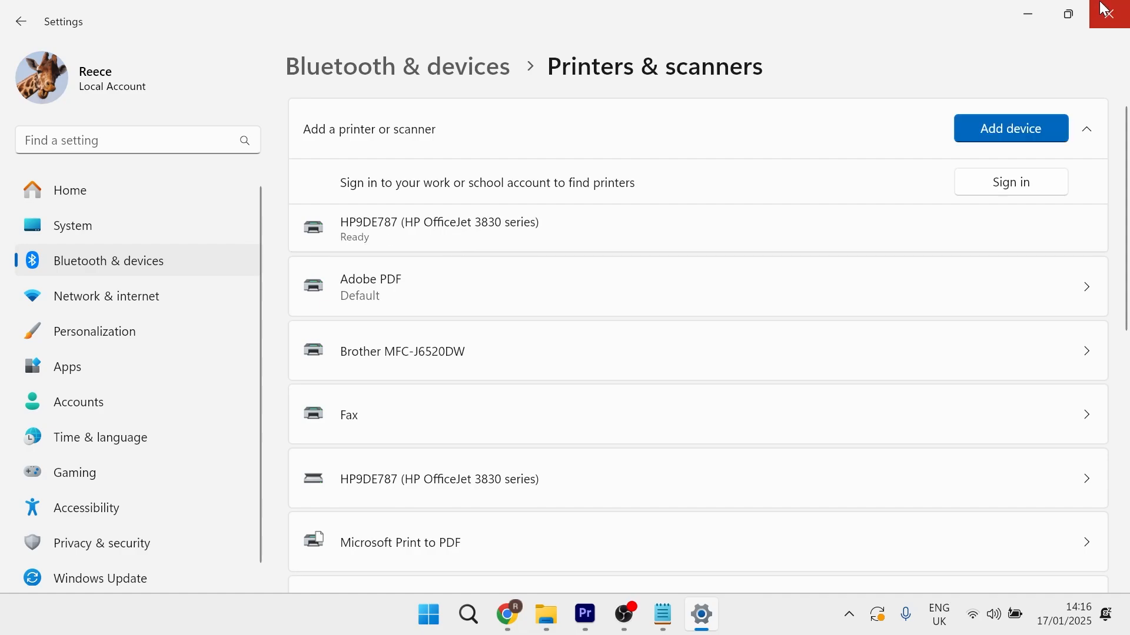
pyautogui.click(1107, 14)
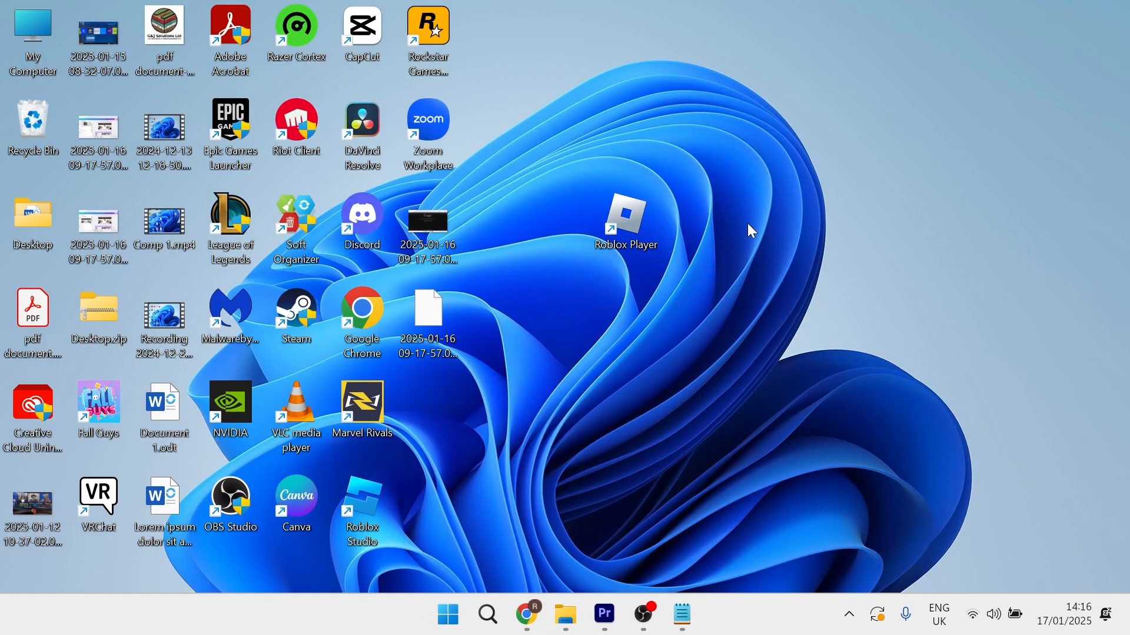